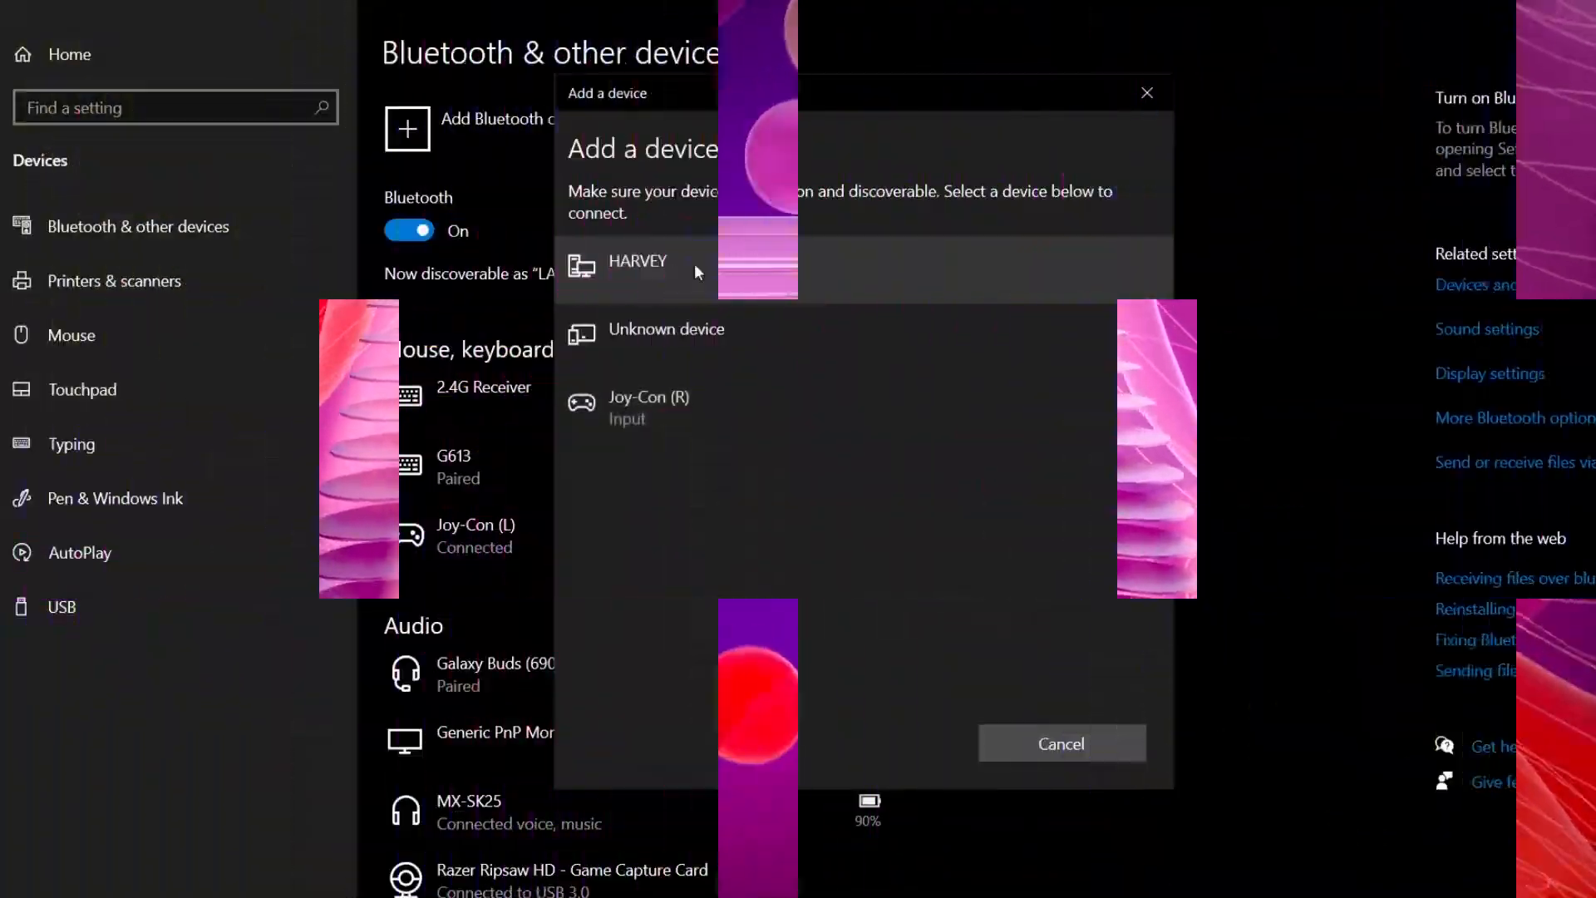
# Step: Pair the right Joy-Con (R) over Bluetooth, then download the BetterJoy v7.1 zip release
pyautogui.click(647, 406)
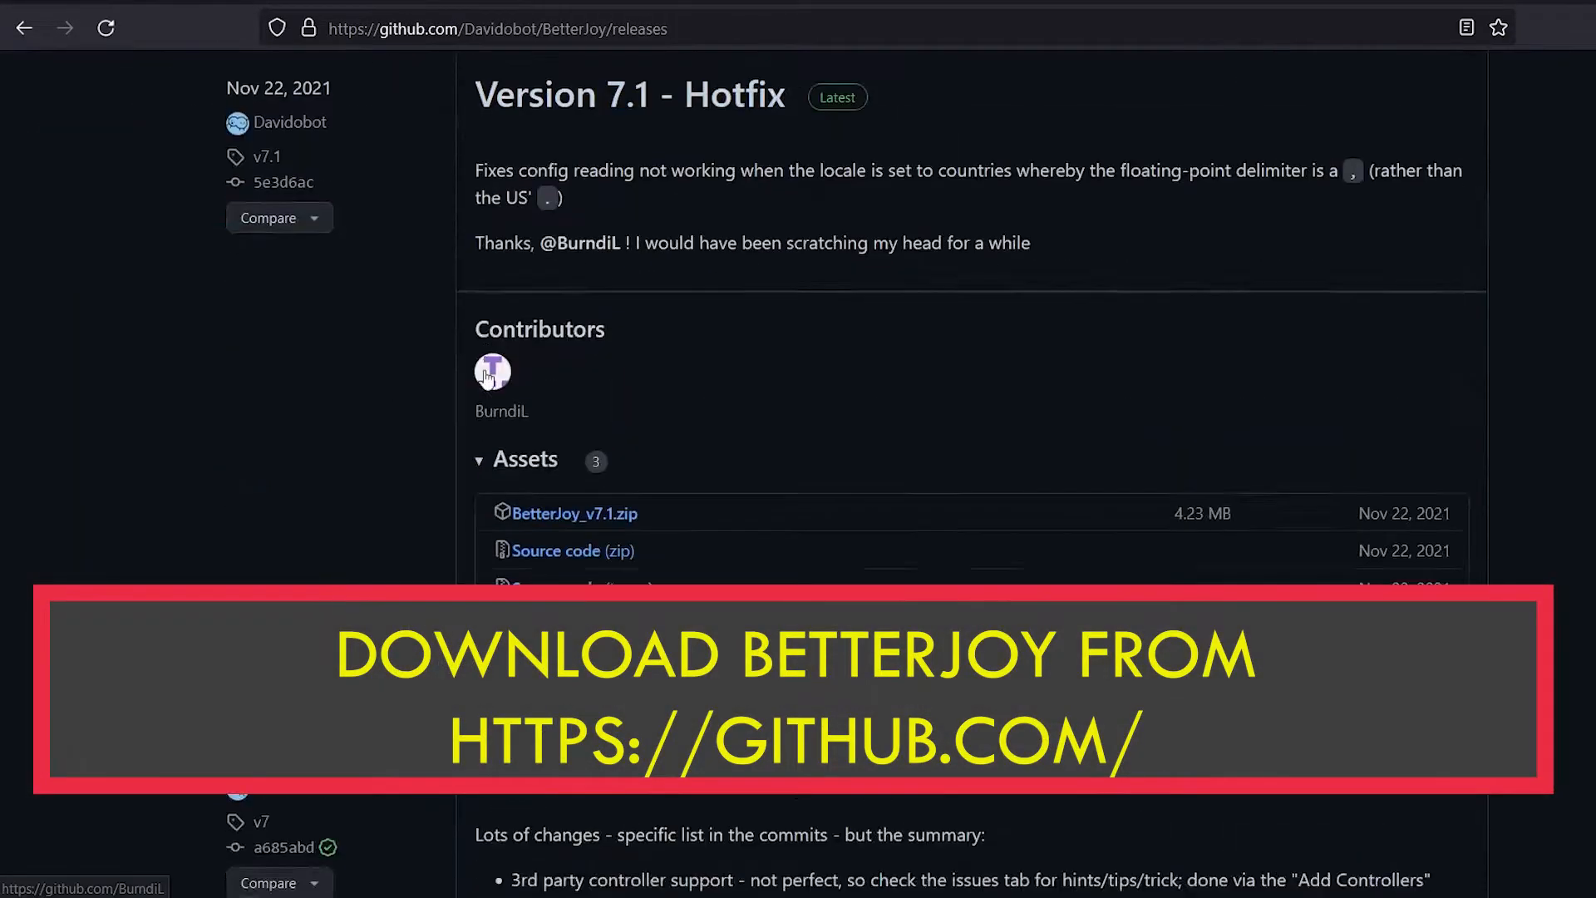
pyautogui.click(571, 513)
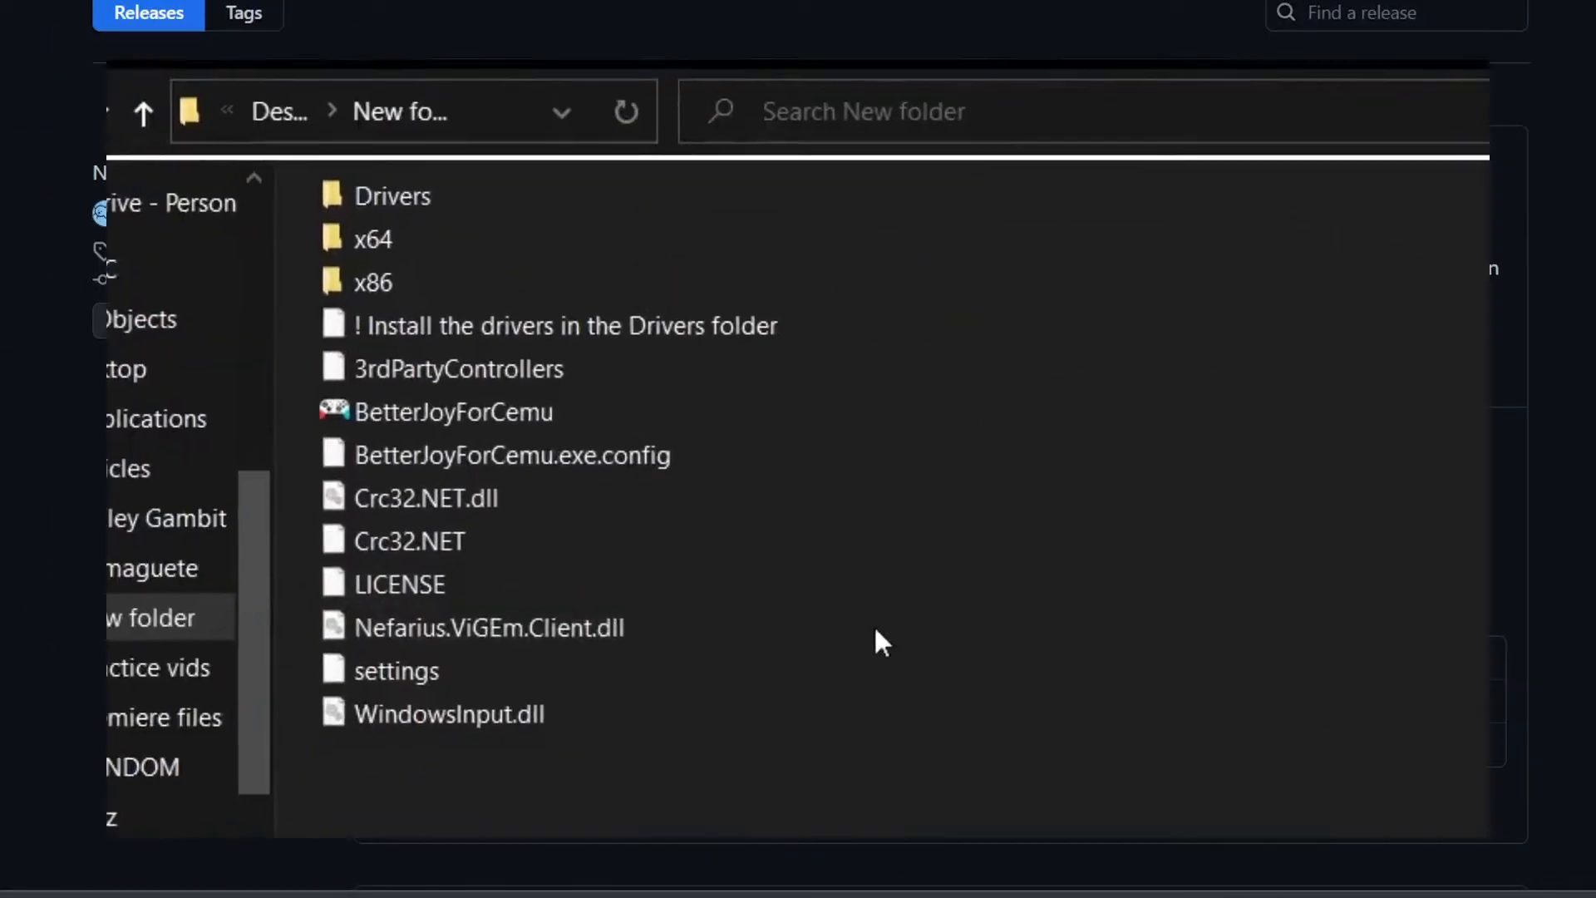
# Step: Open the BetterJoy Drivers folder to reveal the ViGEmBus x64 and x86 installers
pyautogui.doubleClick(394, 195)
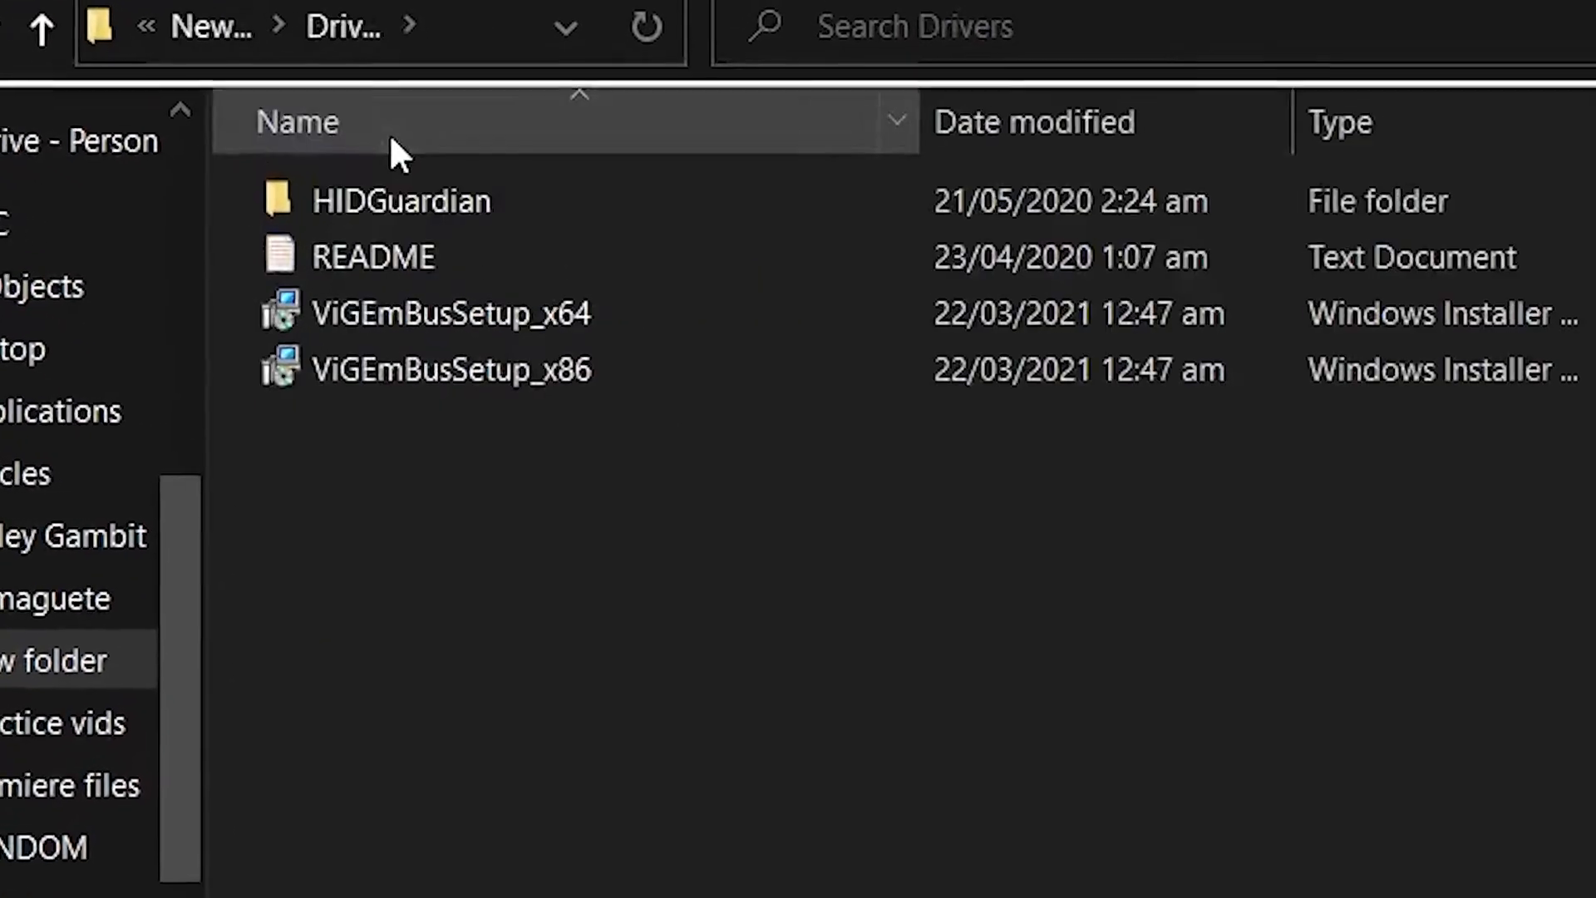